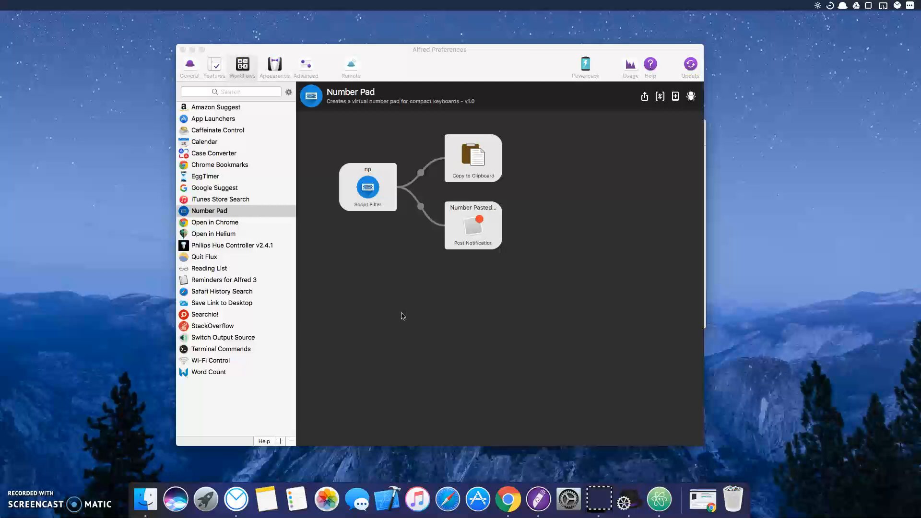
{"action": "mouse_move", "coordinate": [342, 229]}
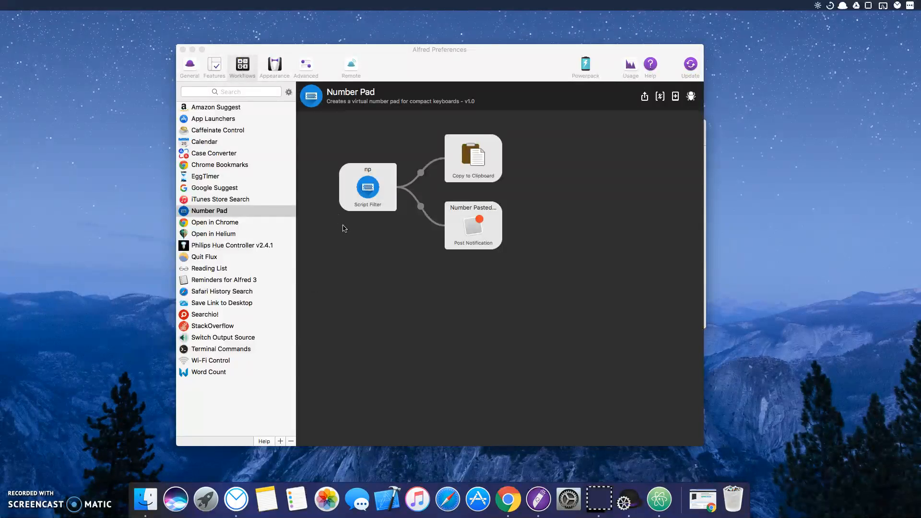
{"action": "mouse_move", "coordinate": [352, 253]}
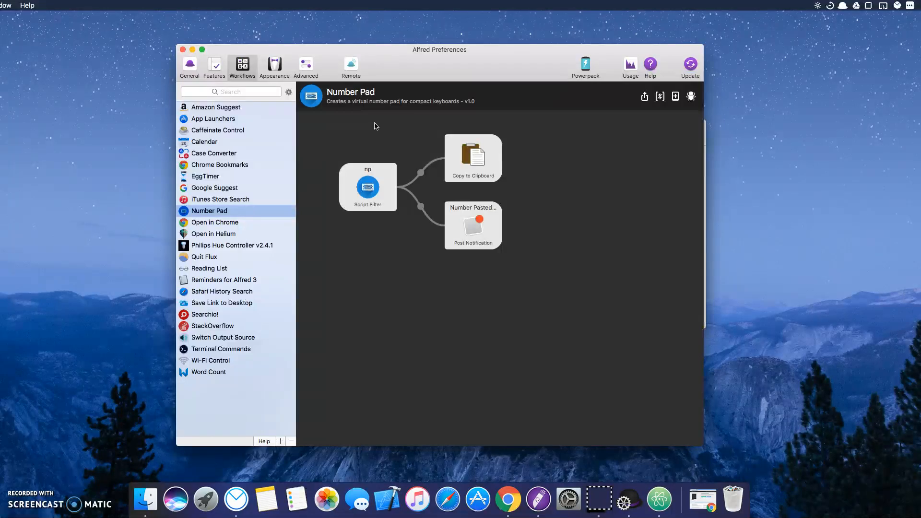
{"action": "mouse_move", "coordinate": [429, 105]}
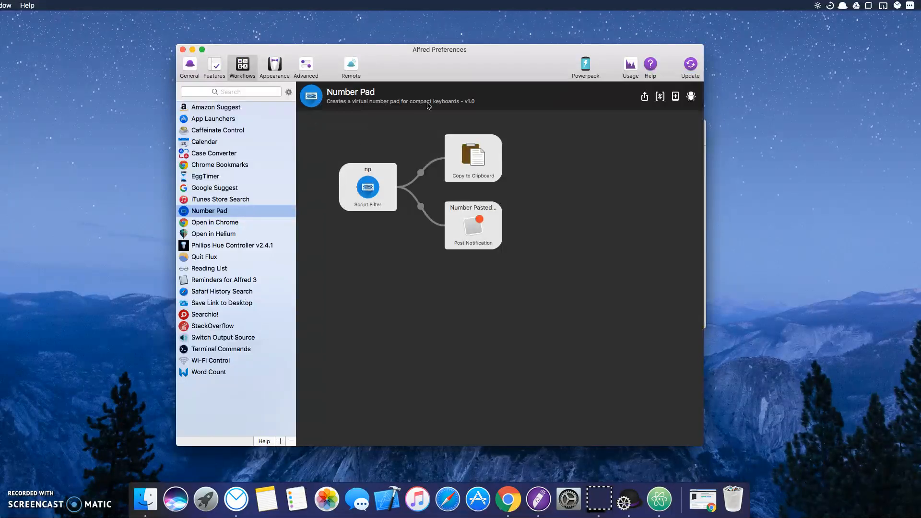
{"action": "mouse_move", "coordinate": [403, 131]}
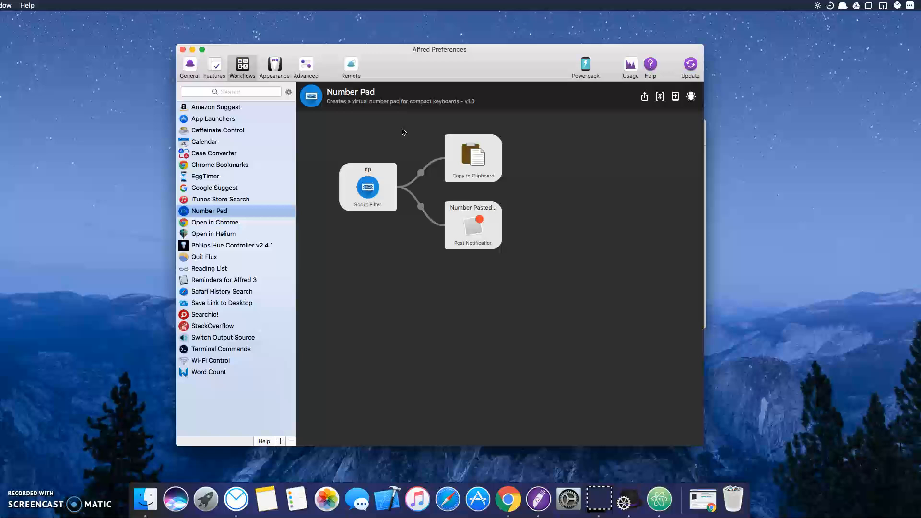
{"action": "mouse_move", "coordinate": [409, 218]}
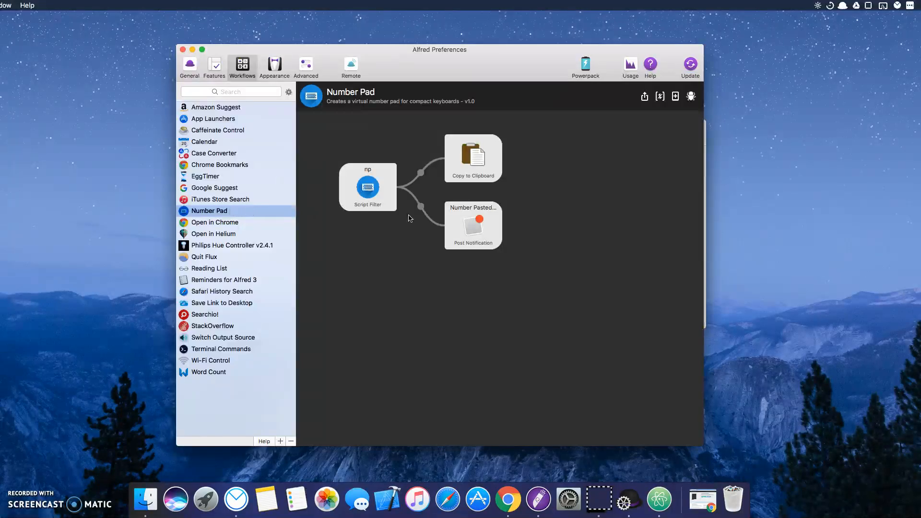
{"action": "mouse_move", "coordinate": [298, 215]}
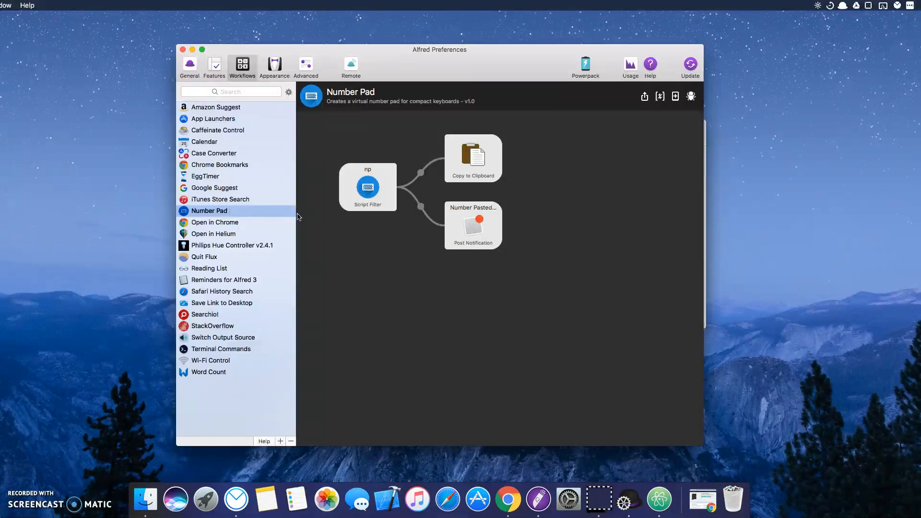
{"action": "mouse_move", "coordinate": [365, 360]}
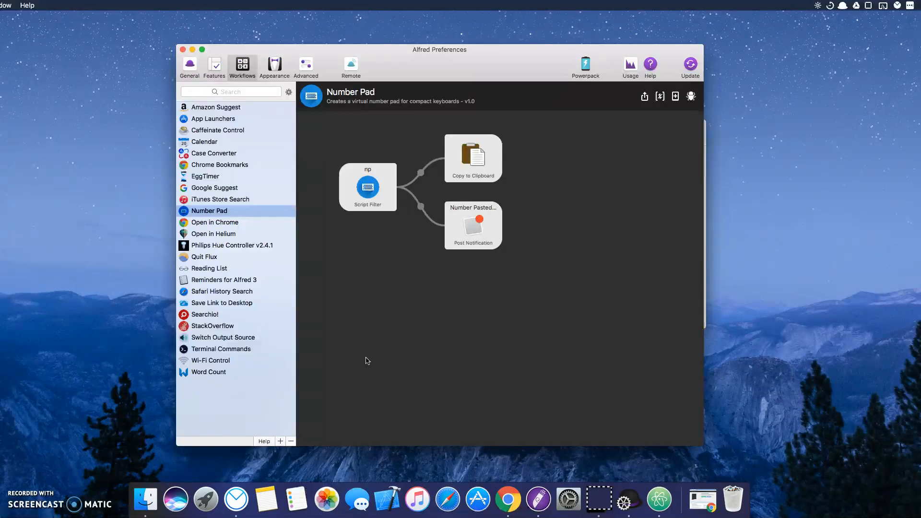
{"action": "mouse_move", "coordinate": [576, 162]}
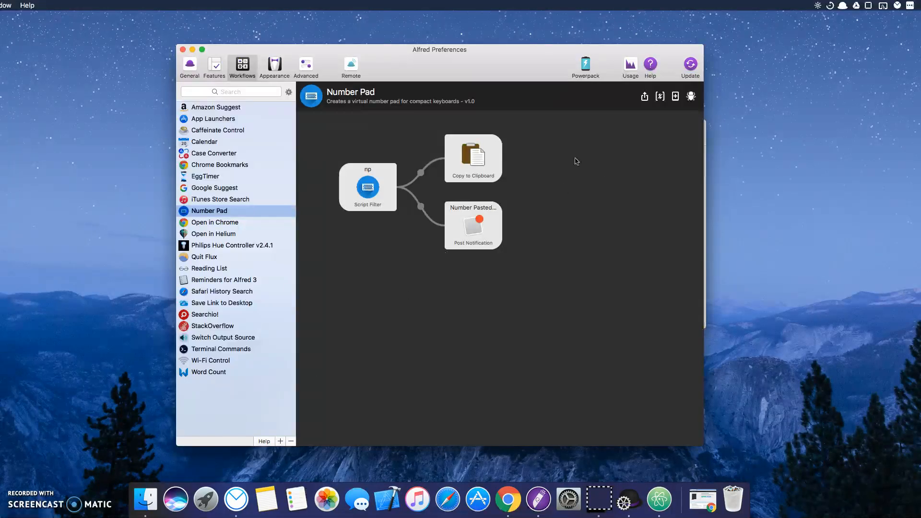
{"action": "mouse_move", "coordinate": [290, 413]}
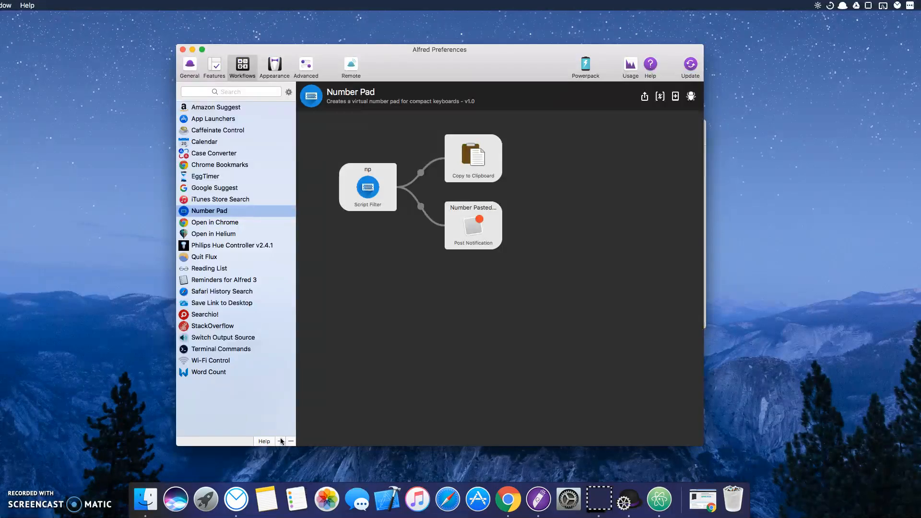
Browse the new-workflow and object menus, then inspect how the np Script Filter passes its query.
{"action": "left_click", "coordinate": [281, 442]}
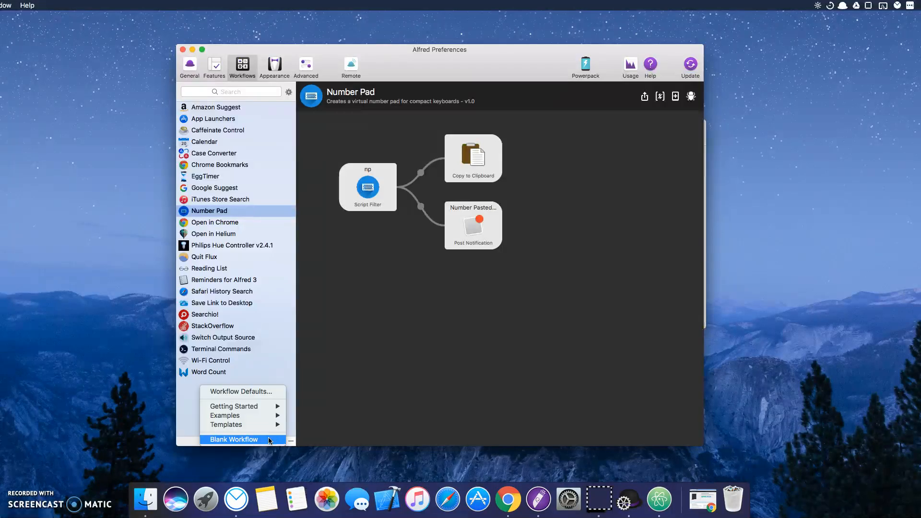
{"action": "mouse_move", "coordinate": [223, 440]}
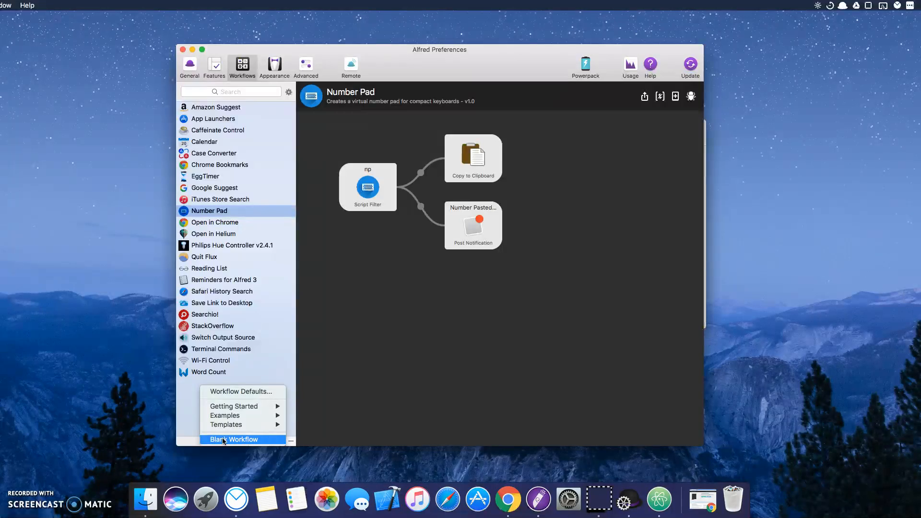
{"action": "mouse_move", "coordinate": [398, 347]}
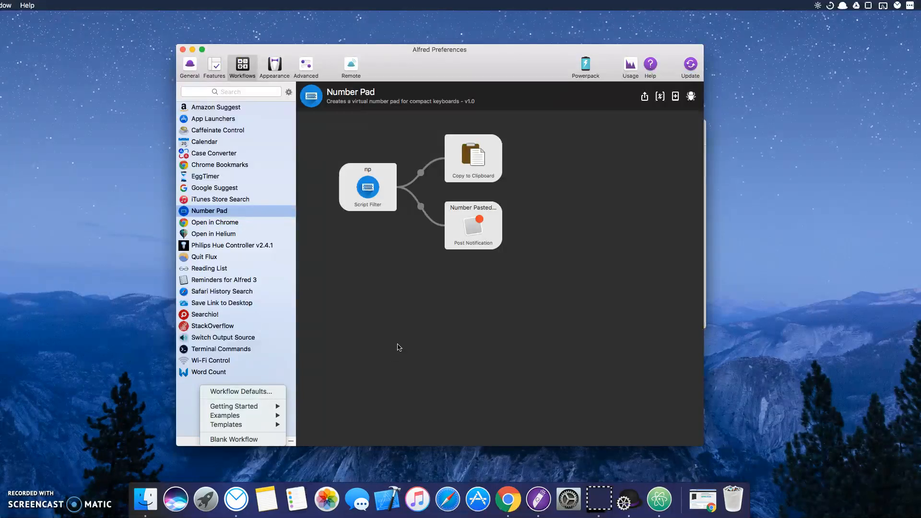
{"action": "right_click", "coordinate": [398, 346]}
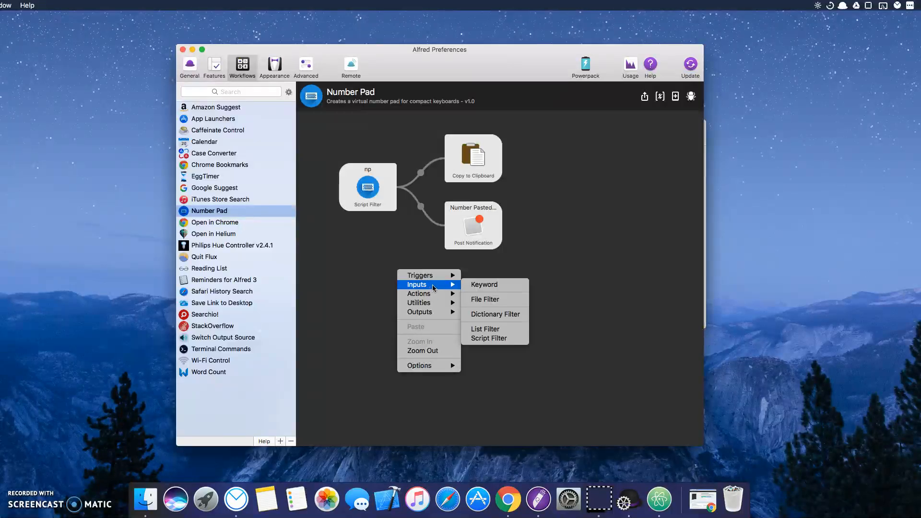
{"action": "mouse_move", "coordinate": [493, 338]}
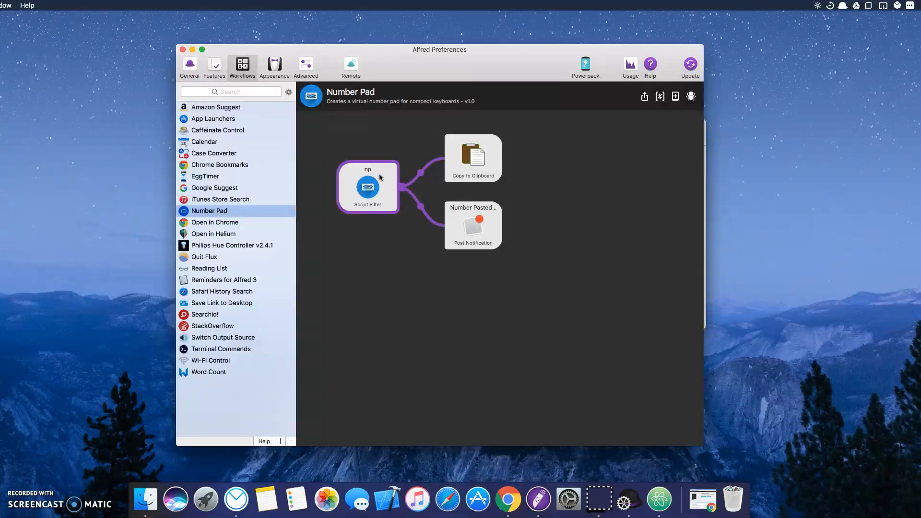
{"action": "double_click", "coordinate": [367, 189]}
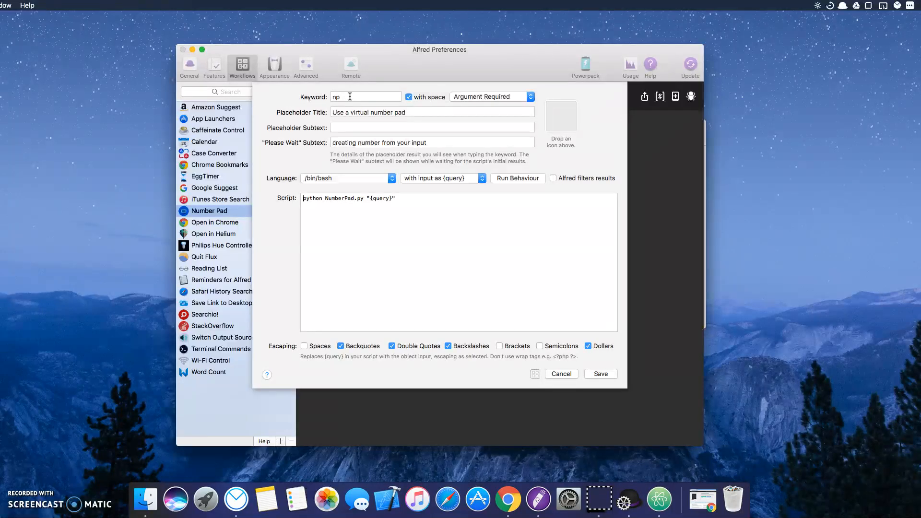
{"action": "mouse_move", "coordinate": [293, 155]}
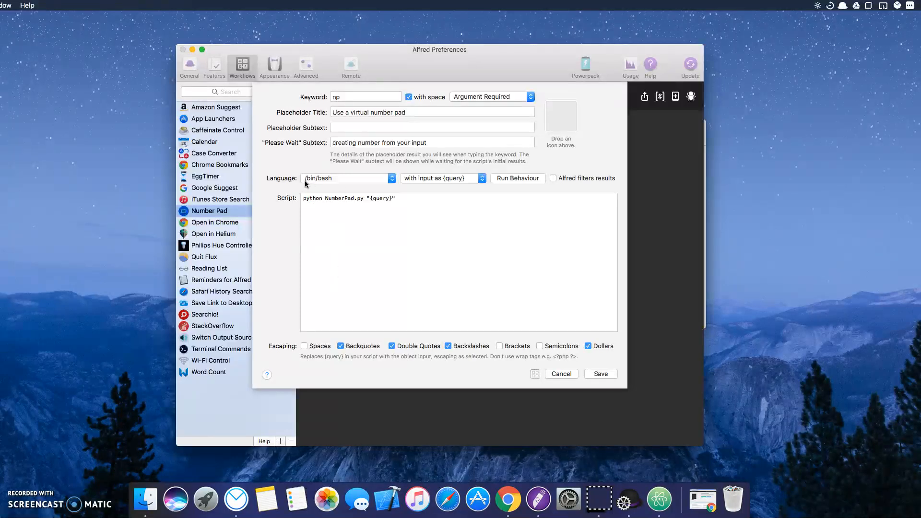
{"action": "mouse_move", "coordinate": [443, 181]}
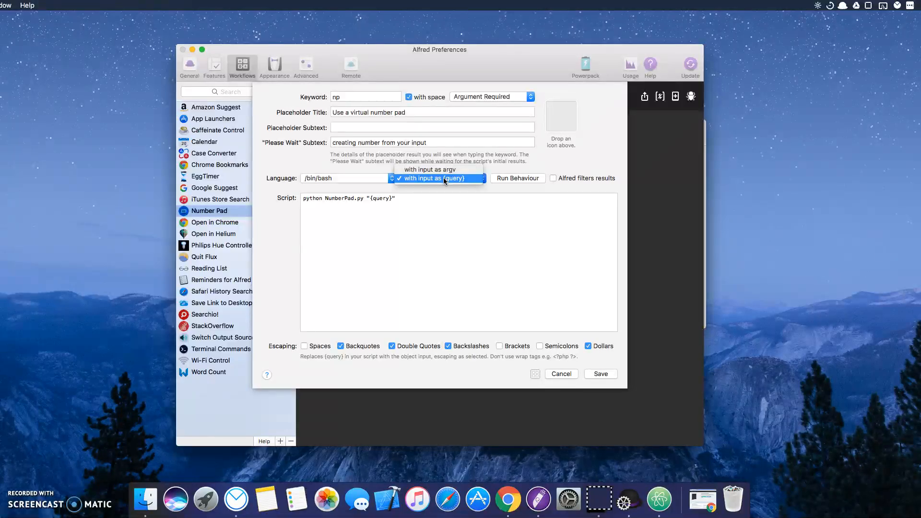
{"action": "left_click", "coordinate": [437, 178]}
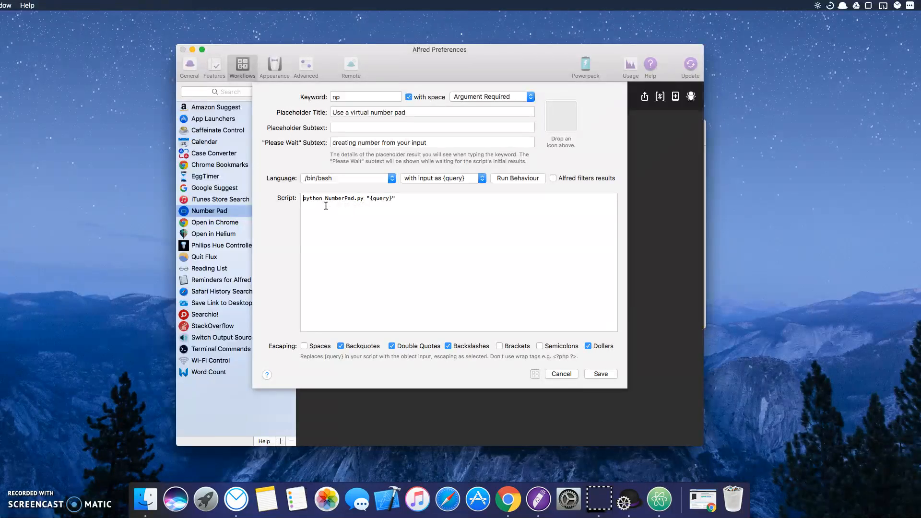
{"action": "mouse_move", "coordinate": [366, 206]}
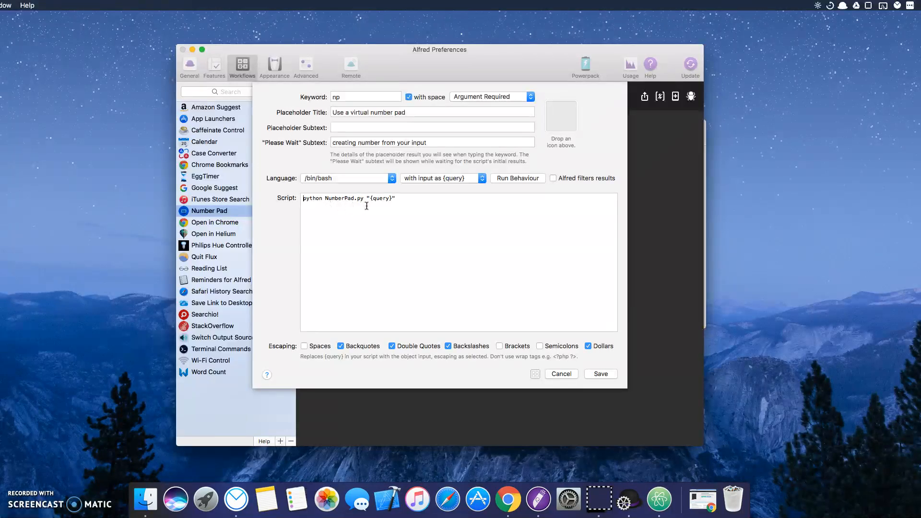
{"action": "mouse_move", "coordinate": [368, 201]}
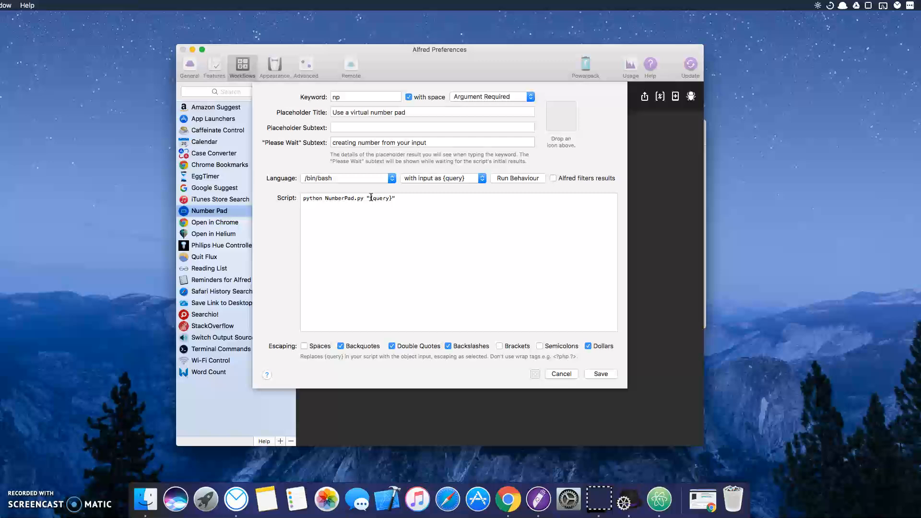
{"action": "mouse_move", "coordinate": [587, 269]}
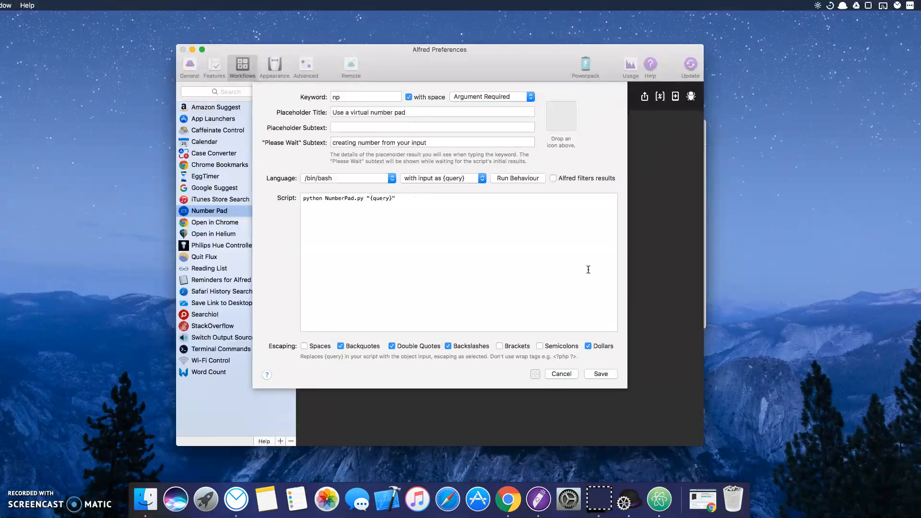
{"action": "mouse_move", "coordinate": [606, 376]}
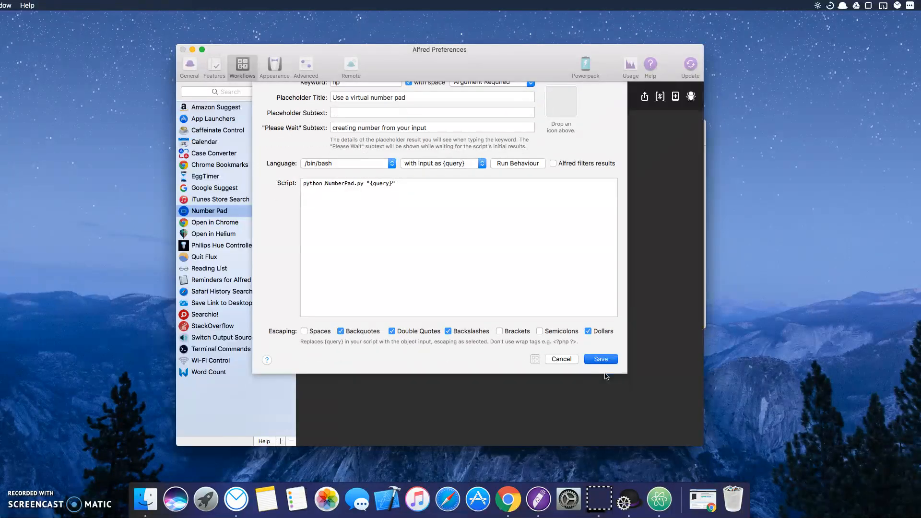
Save the Script Filter settings and reveal the Number Pad workflow folder in Finder.
{"action": "left_click", "coordinate": [600, 359]}
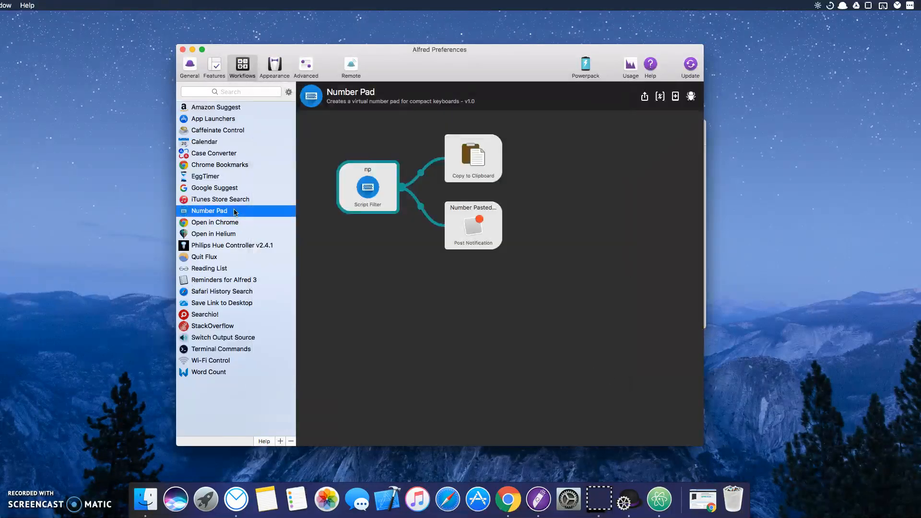
{"action": "right_click", "coordinate": [210, 210]}
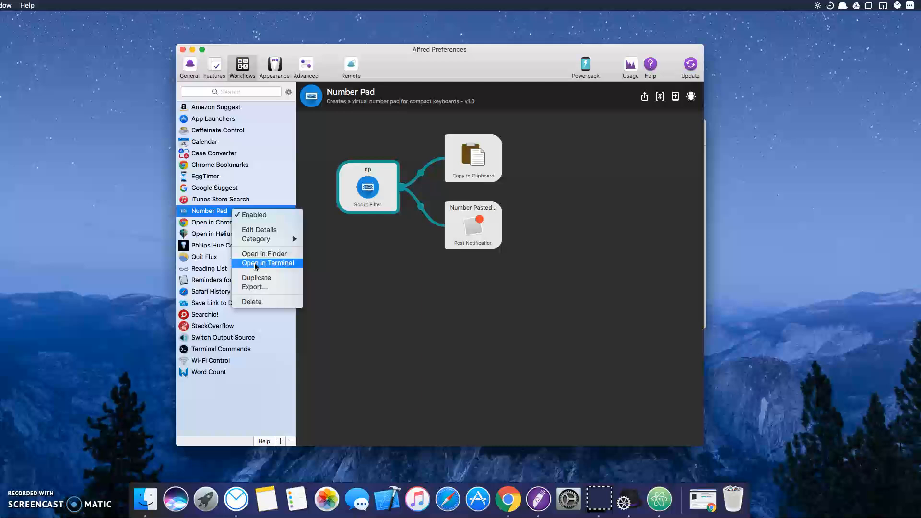
{"action": "mouse_move", "coordinate": [264, 253]}
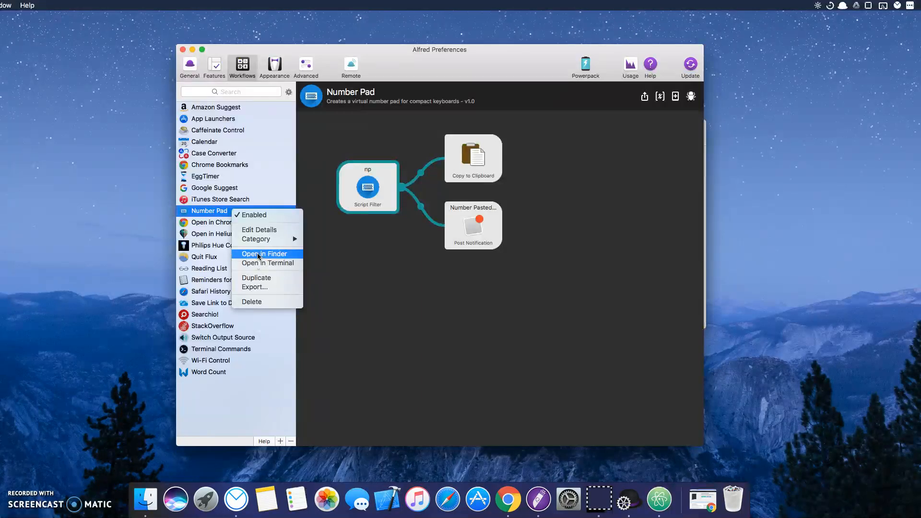
{"action": "left_click", "coordinate": [264, 253]}
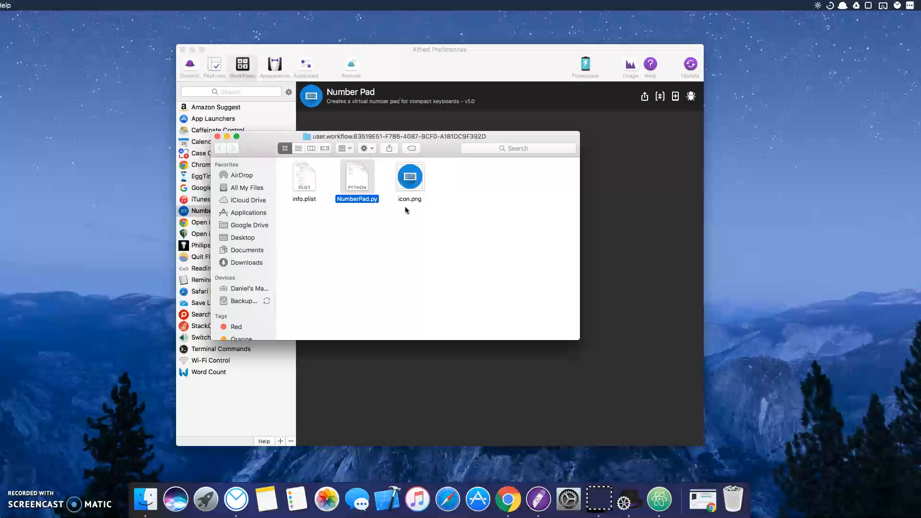
Open NumberPad.py from the Number Pad workflow folder in Atom.
{"action": "double_click", "coordinate": [357, 198]}
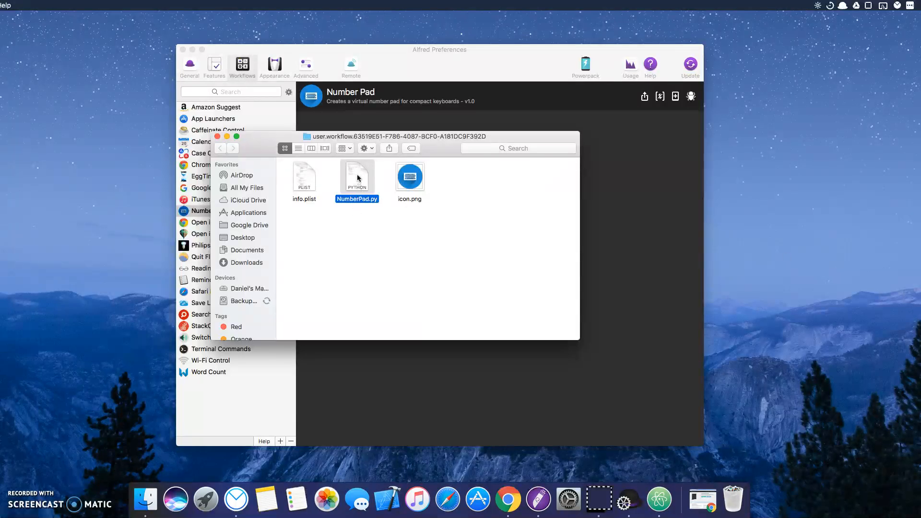
{"action": "mouse_move", "coordinate": [357, 179]}
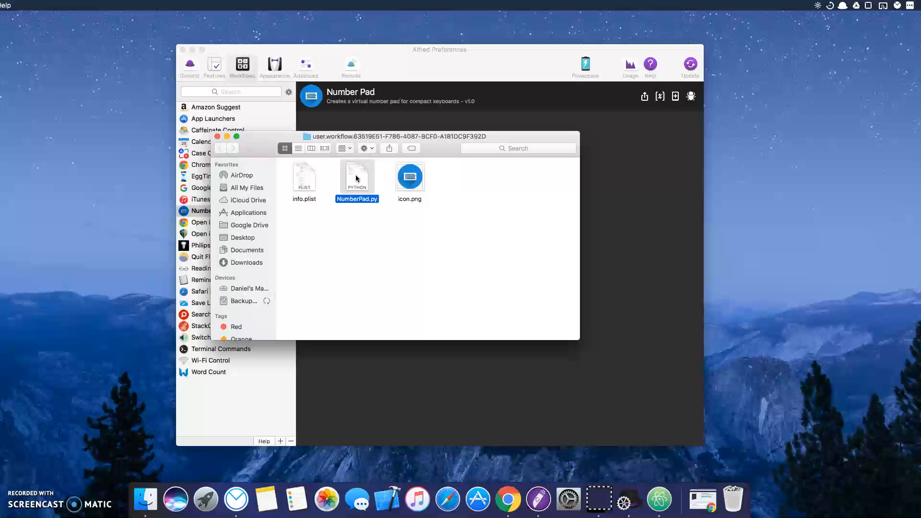
{"action": "mouse_move", "coordinate": [364, 175]}
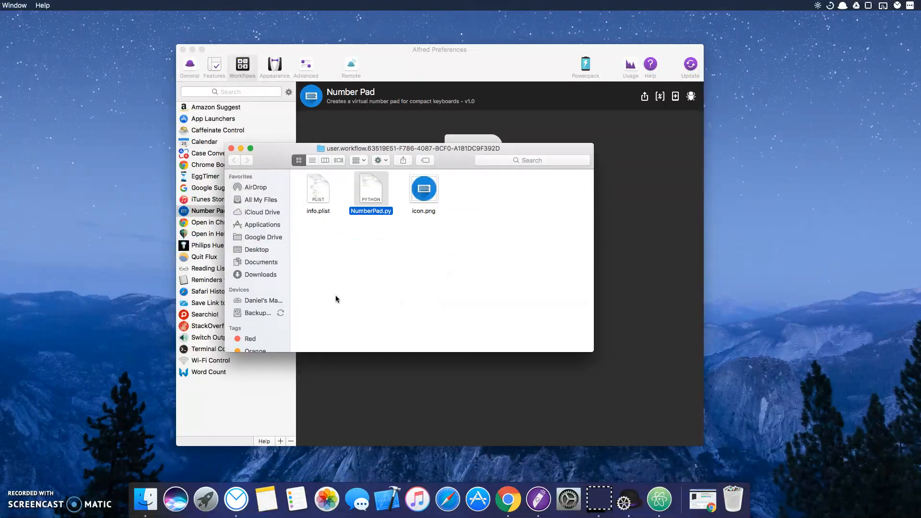
{"action": "double_click", "coordinate": [371, 188]}
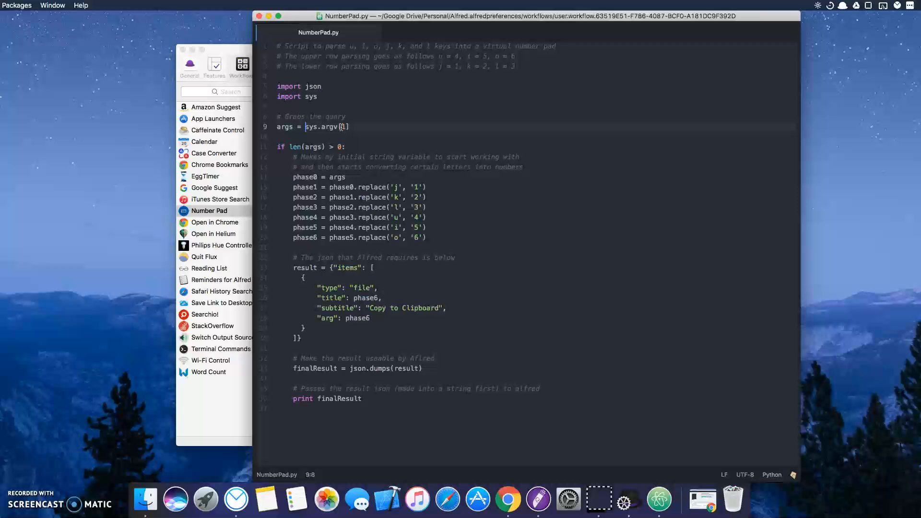
{"action": "left_click", "coordinate": [350, 126]}
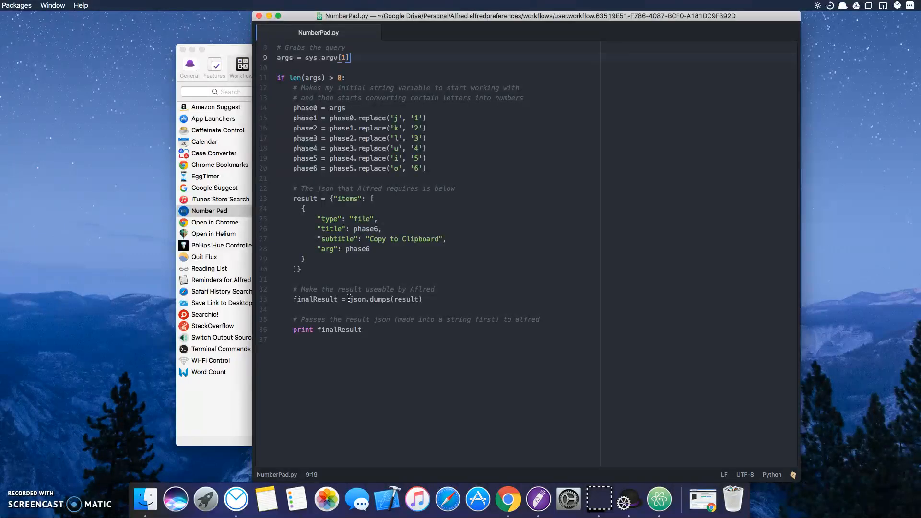
{"action": "scroll", "scroll_direction": "up", "scroll_amount": 3}
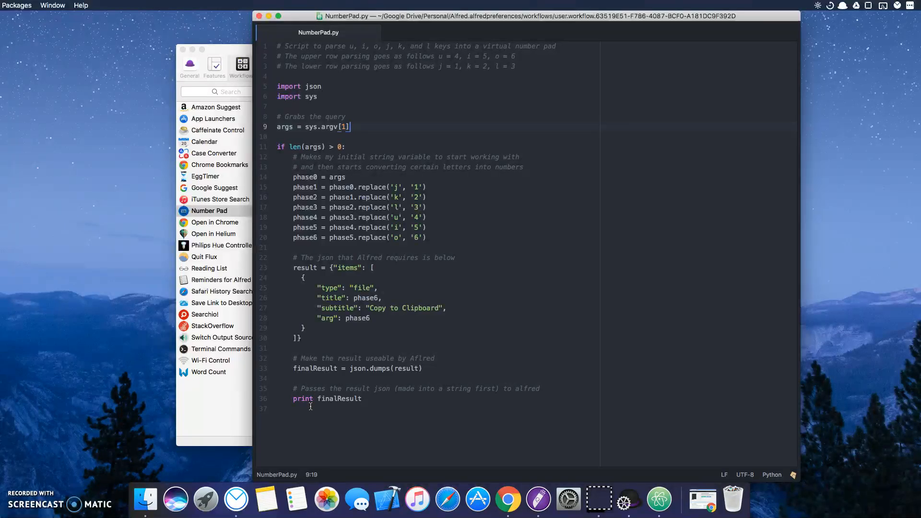
{"action": "left_click", "coordinate": [311, 408]}
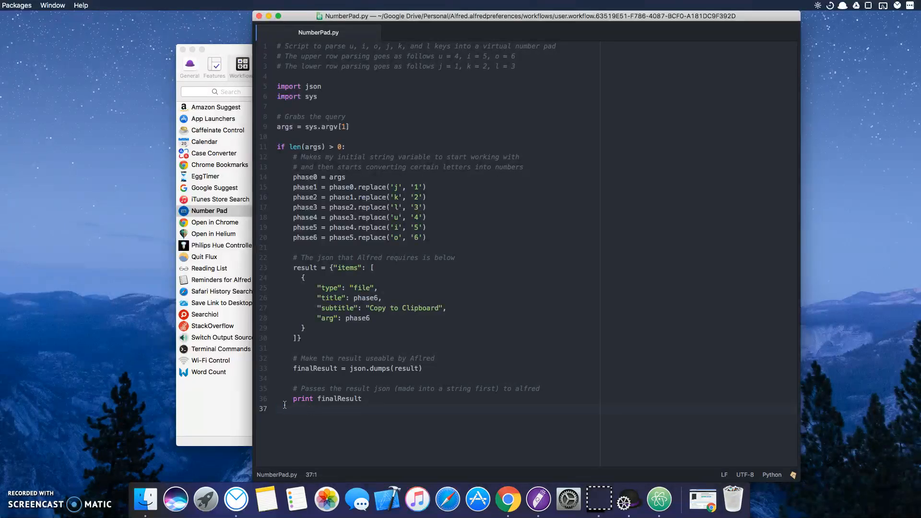
{"action": "left_click", "coordinate": [285, 409]}
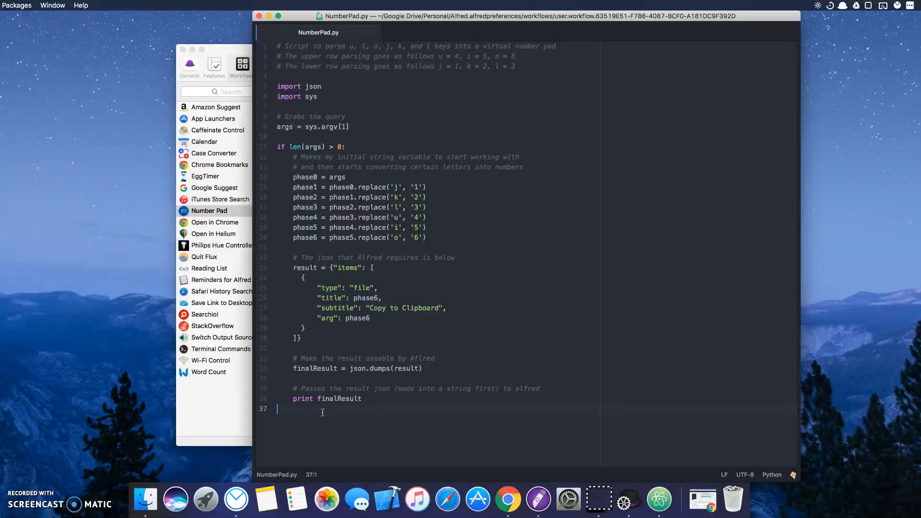
{"action": "left_click", "coordinate": [350, 126]}
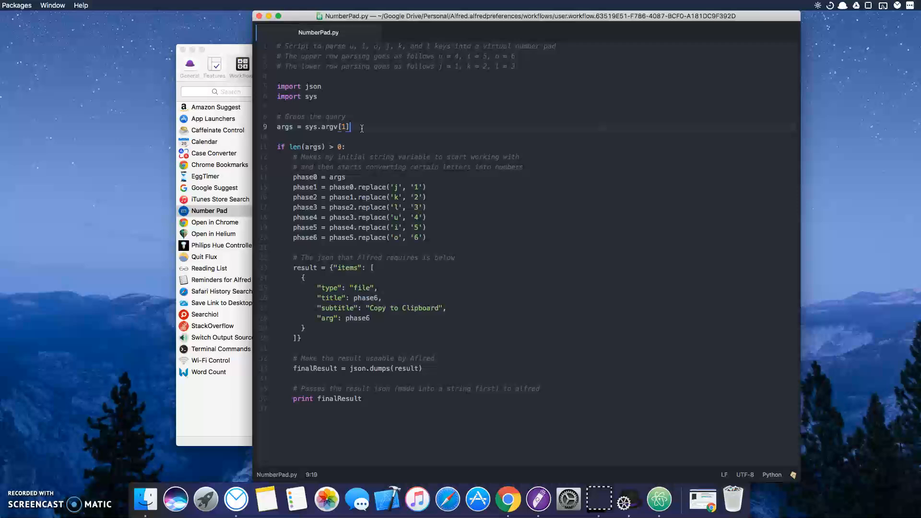
{"action": "left_click", "coordinate": [289, 399]}
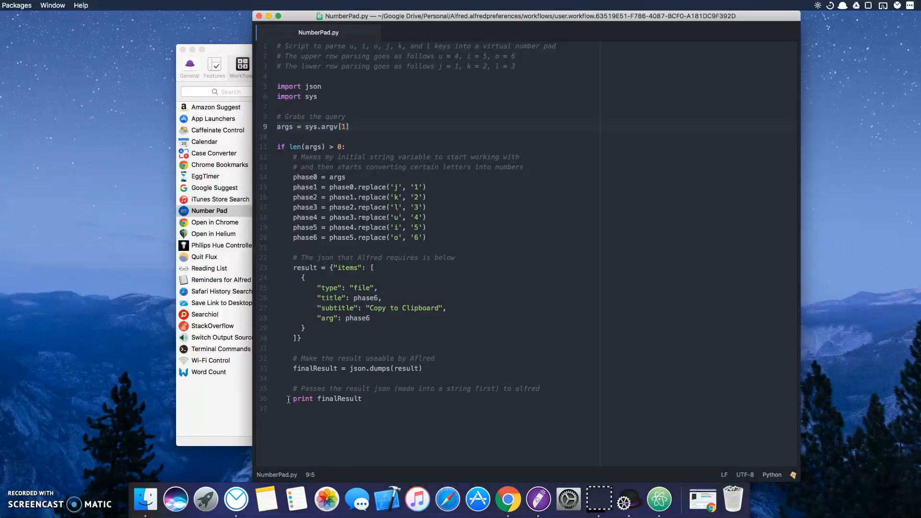
{"action": "left_click", "coordinate": [364, 398]}
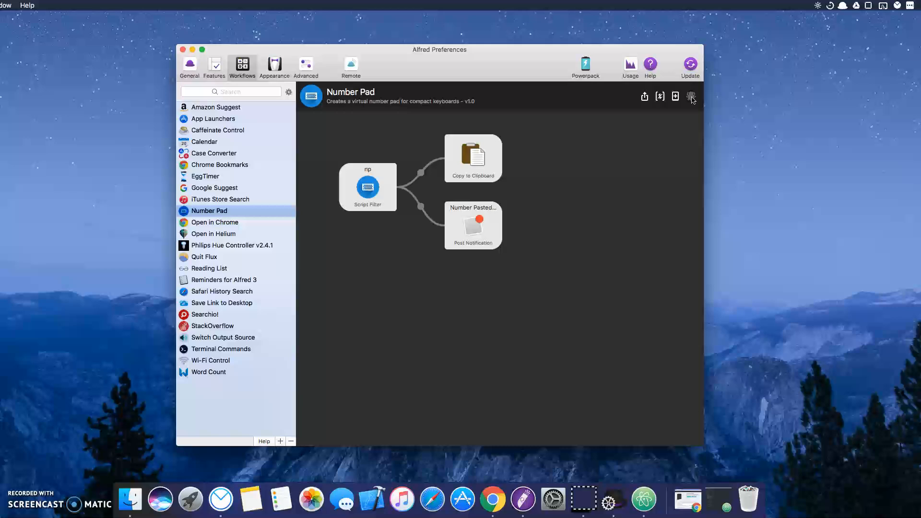
With debugging on, run 'np jkluio' to get 123456, then dismiss the notification.
{"action": "left_click", "coordinate": [692, 96]}
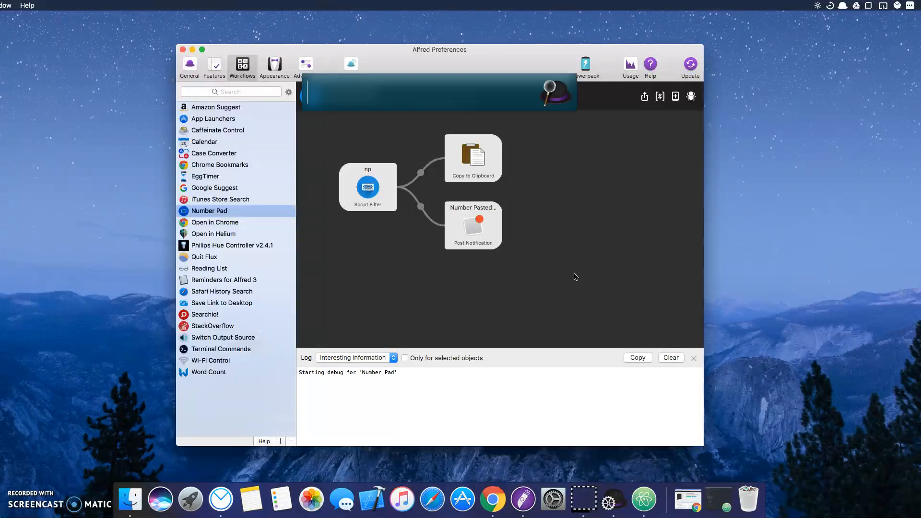
{"action": "type", "text": "np"}
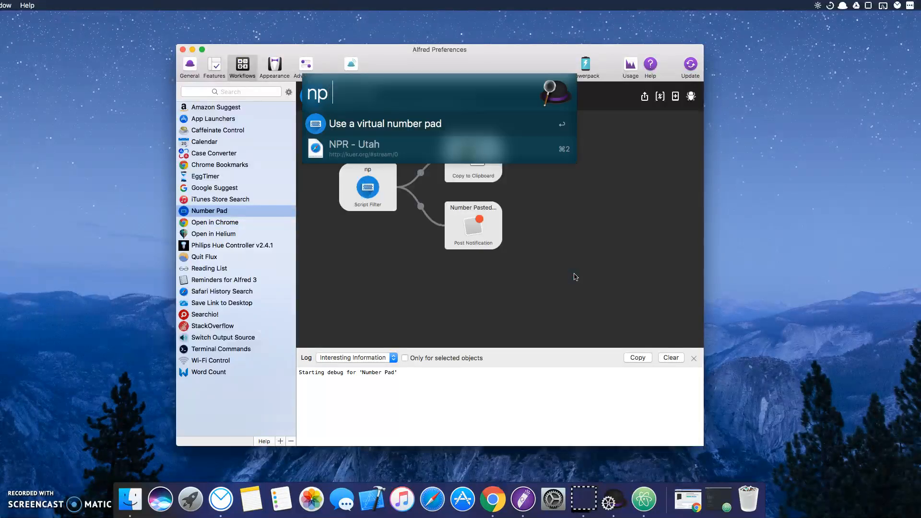
{"action": "type", "text": "jkluio"}
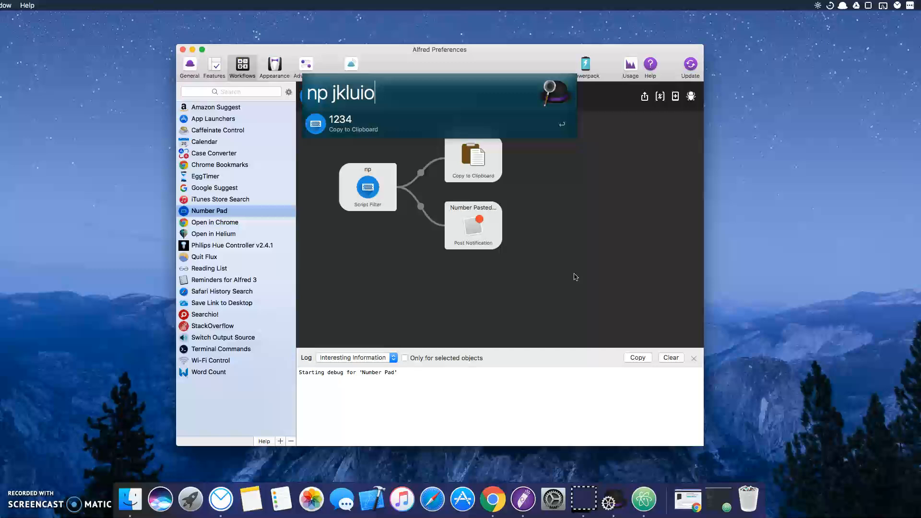
{"action": "type", "text": "56"}
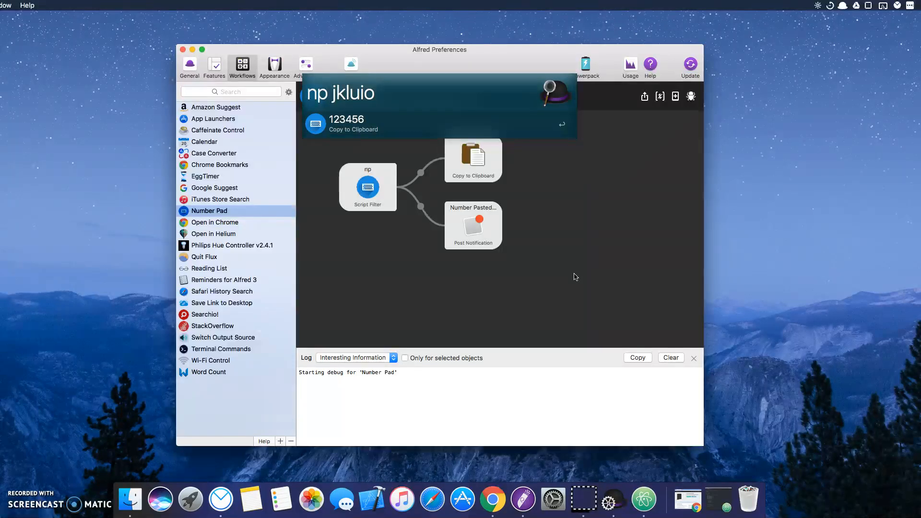
{"action": "type", "text": "jklj"}
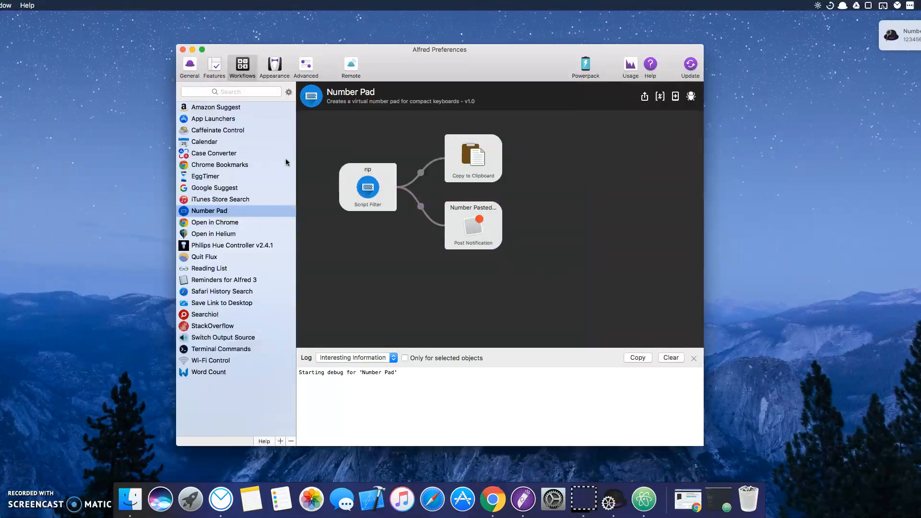
{"action": "left_click", "coordinate": [472, 158]}
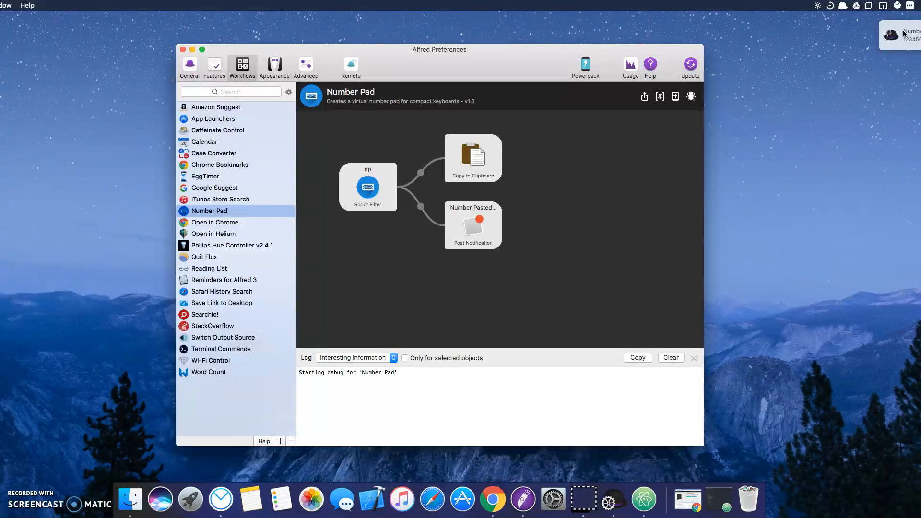
{"action": "left_click", "coordinate": [473, 225]}
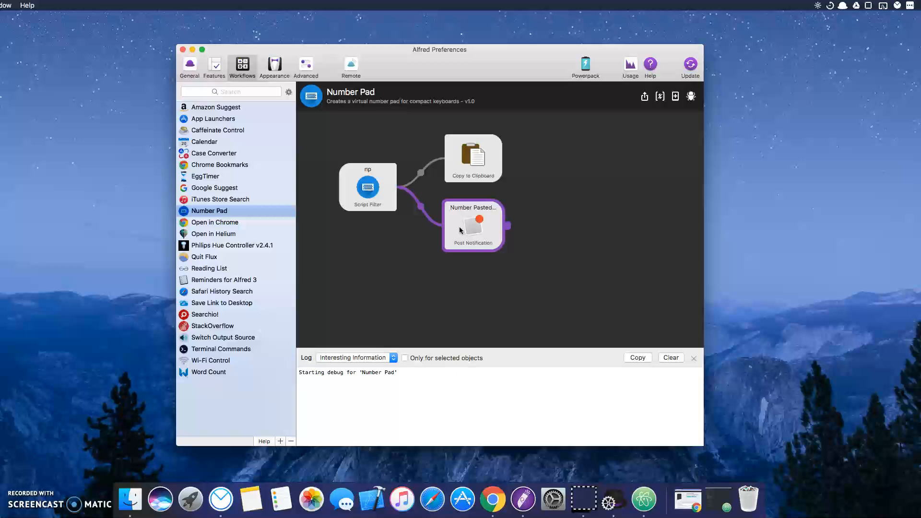
{"action": "double_click", "coordinate": [472, 225]}
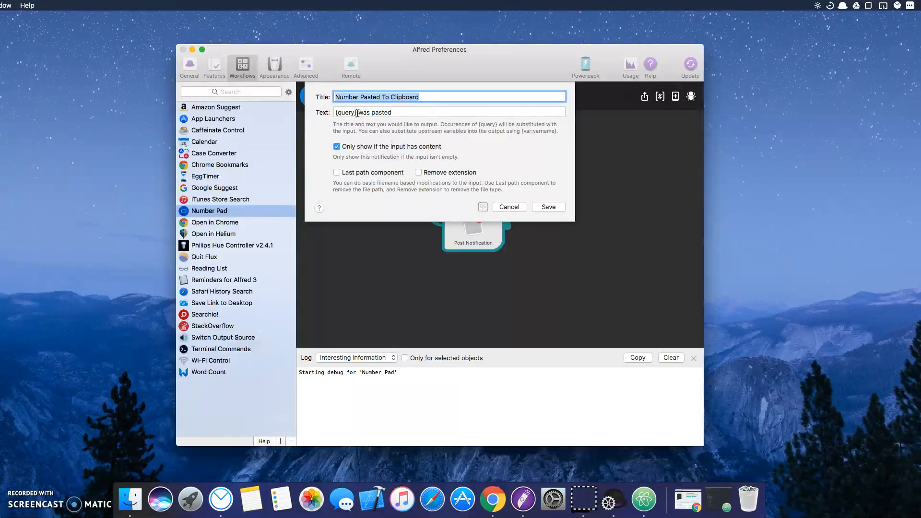
{"action": "mouse_move", "coordinate": [460, 157]}
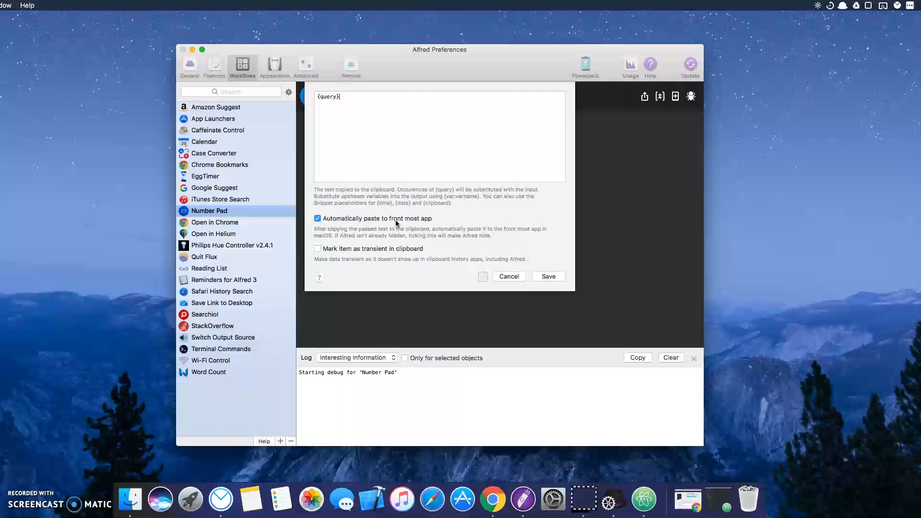
{"action": "mouse_move", "coordinate": [500, 228]}
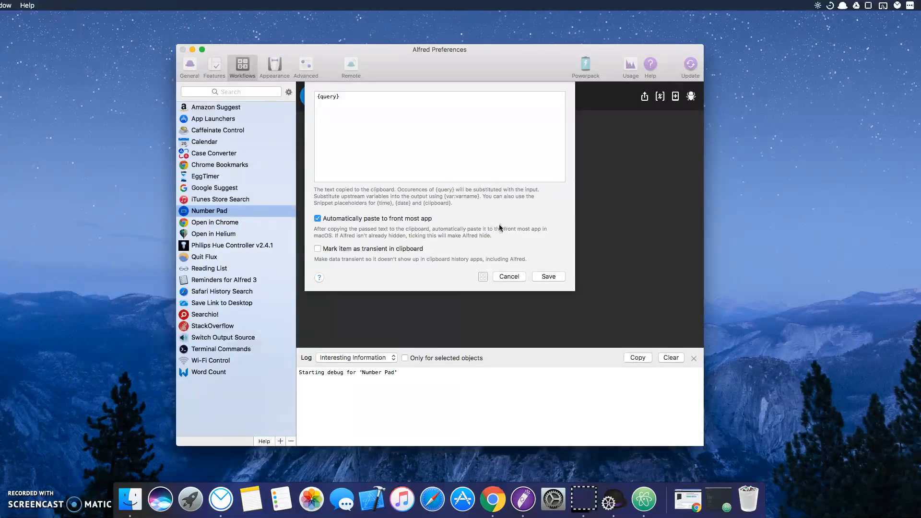
{"action": "mouse_move", "coordinate": [429, 250]}
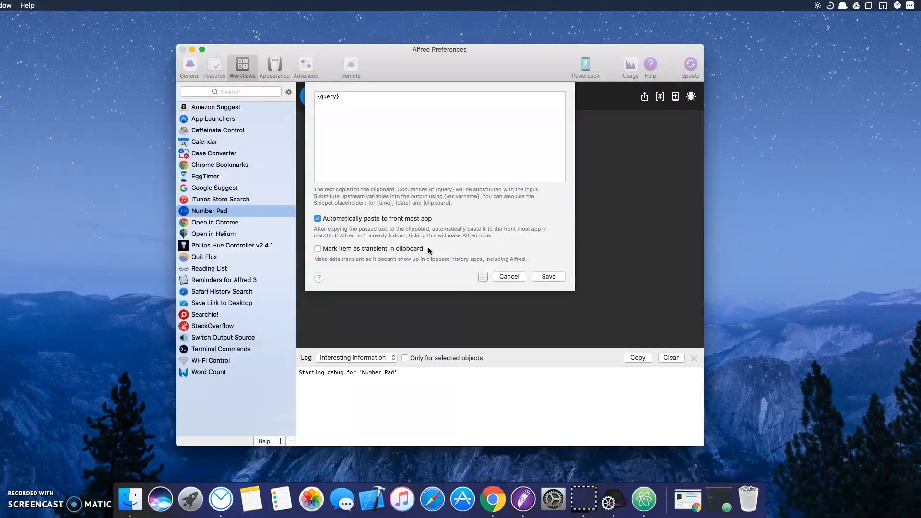
{"action": "left_click", "coordinate": [447, 129]}
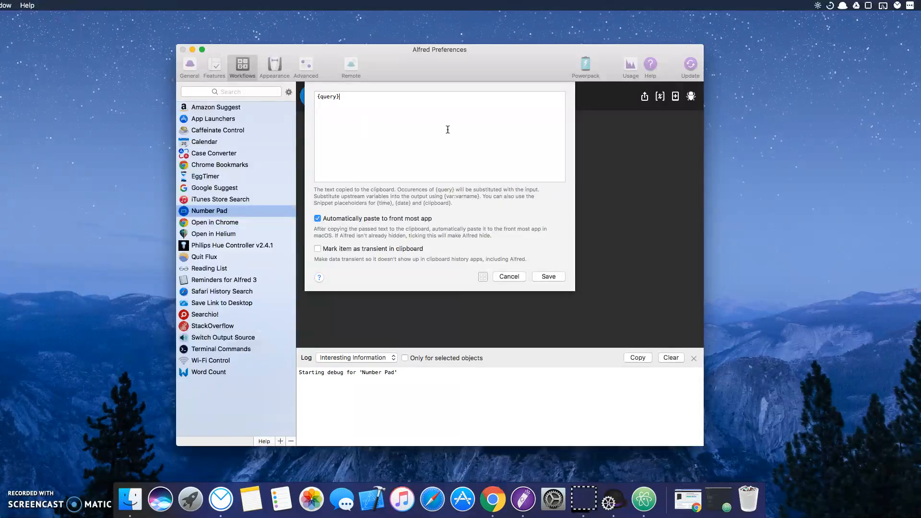
{"action": "mouse_move", "coordinate": [509, 283]}
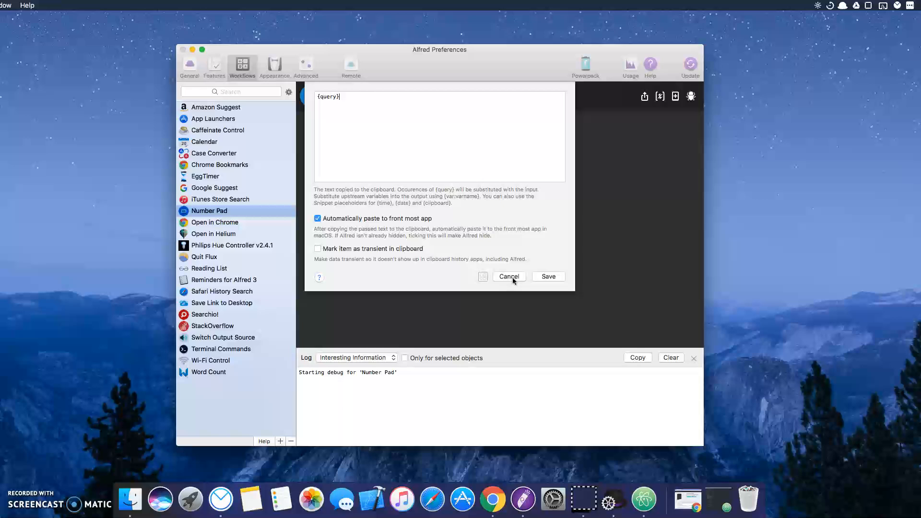
{"action": "left_click", "coordinate": [509, 276]}
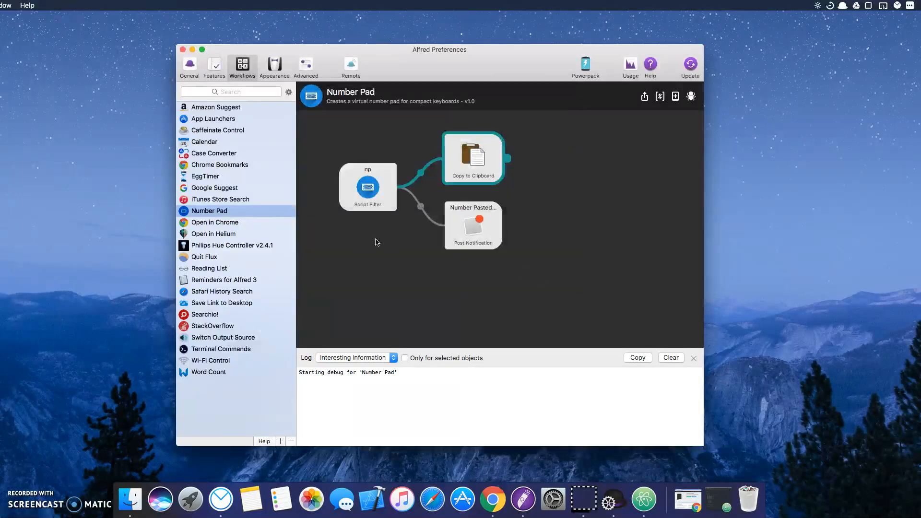
{"action": "left_click", "coordinate": [473, 225]}
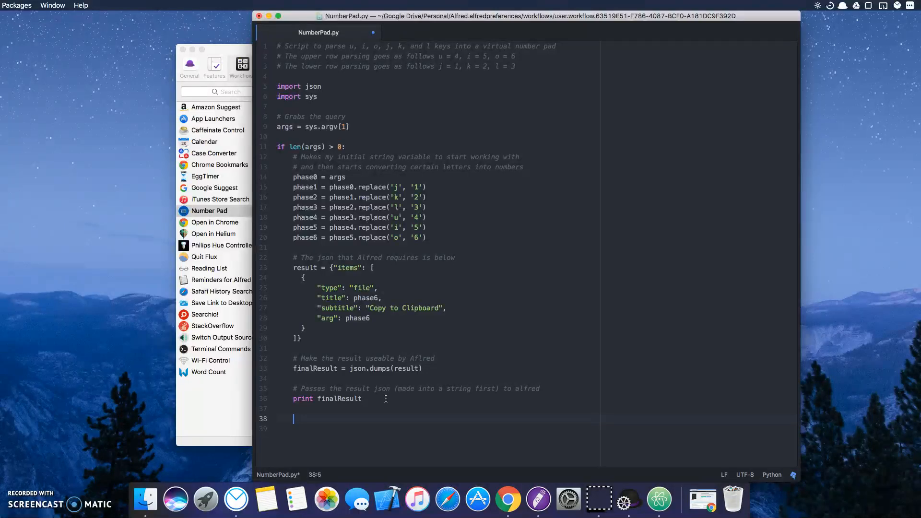
Add the nonsense line 'jkljkljlkohnoih' at the end of NumberPad.py.
{"action": "type", "text": "jkljkljlkohnoih"}
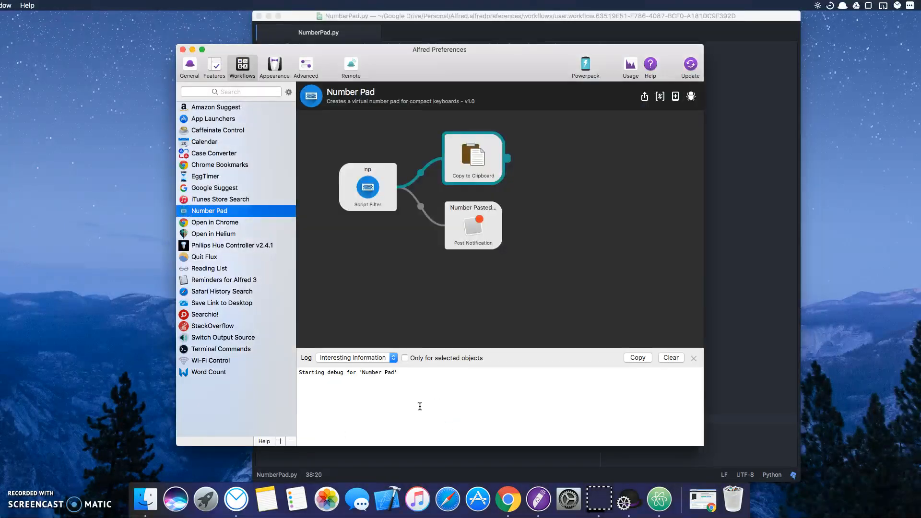
{"action": "mouse_move", "coordinate": [542, 301]}
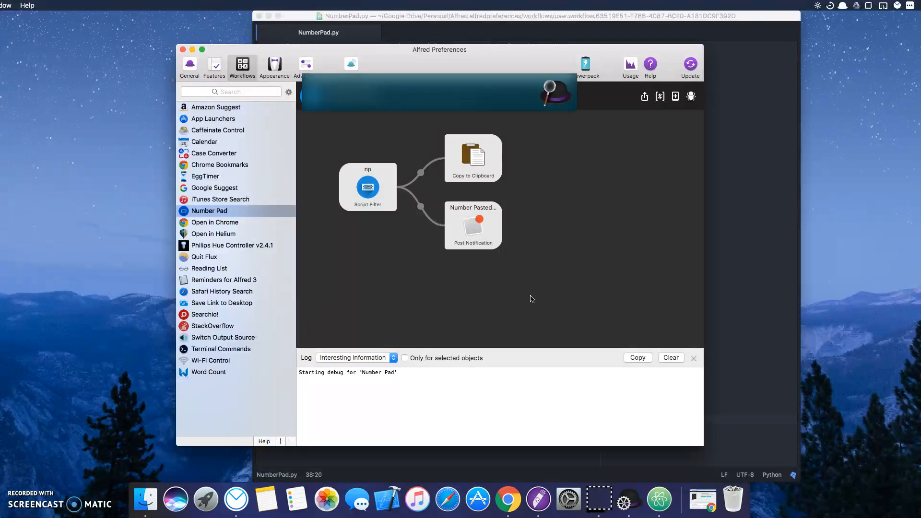
Run 'np jkl' to log the line-38 NameError, then clear and close the debugger.
{"action": "type", "text": "jkl"}
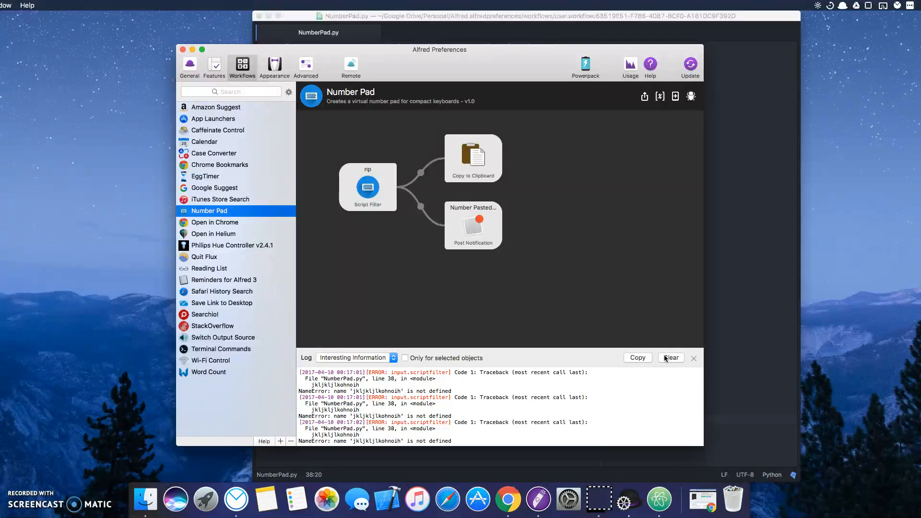
{"action": "left_click", "coordinate": [670, 358]}
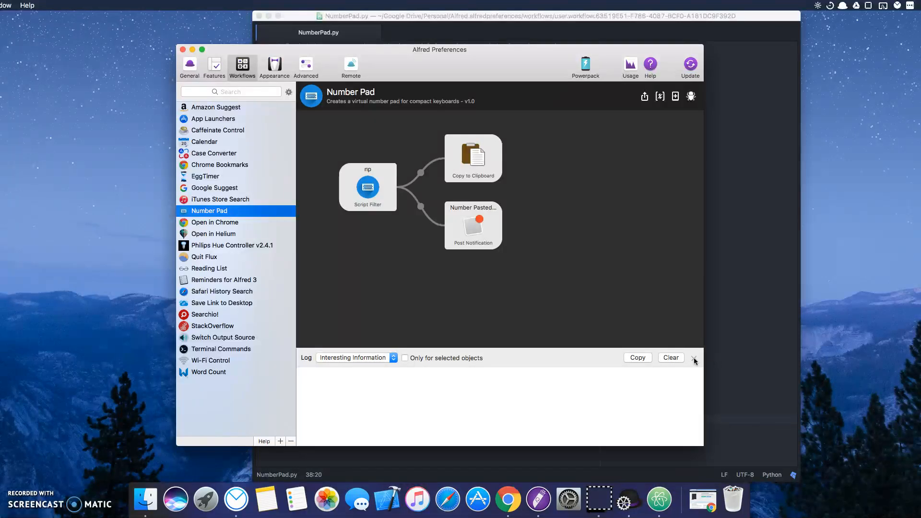
{"action": "left_click", "coordinate": [694, 360]}
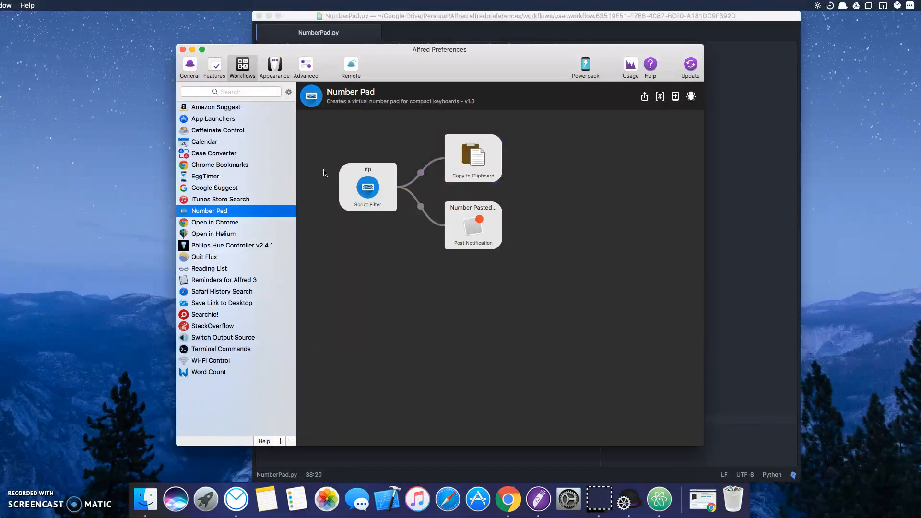